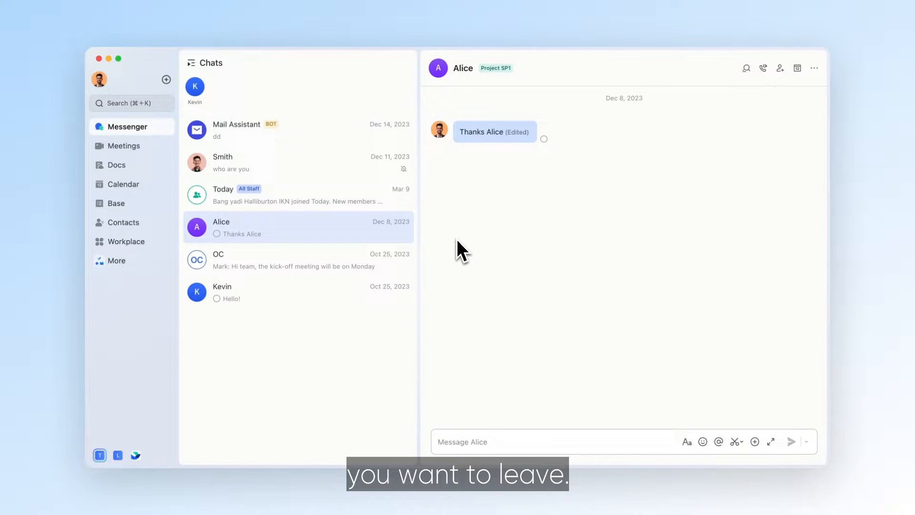
- Open the Account Security Center from the profile menu's Settings, under Account and Security
left_click(99, 80)
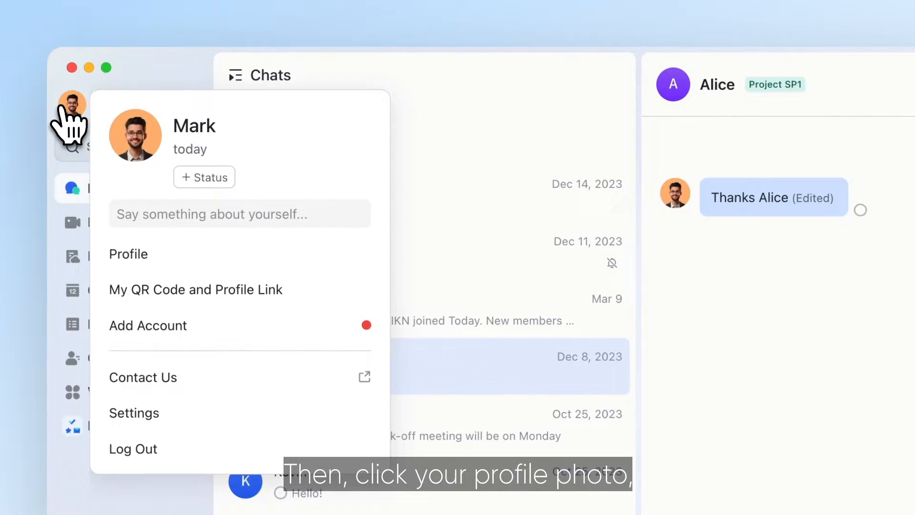
left_click(133, 412)
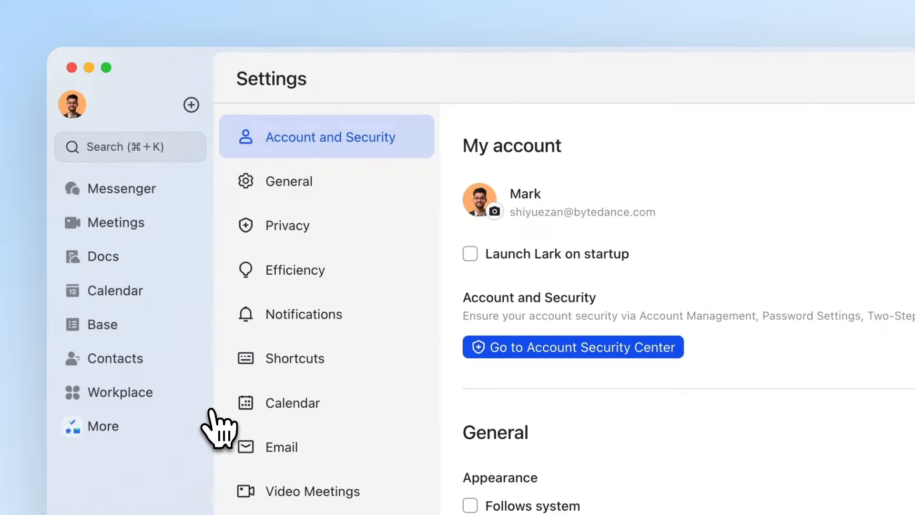
left_click(572, 346)
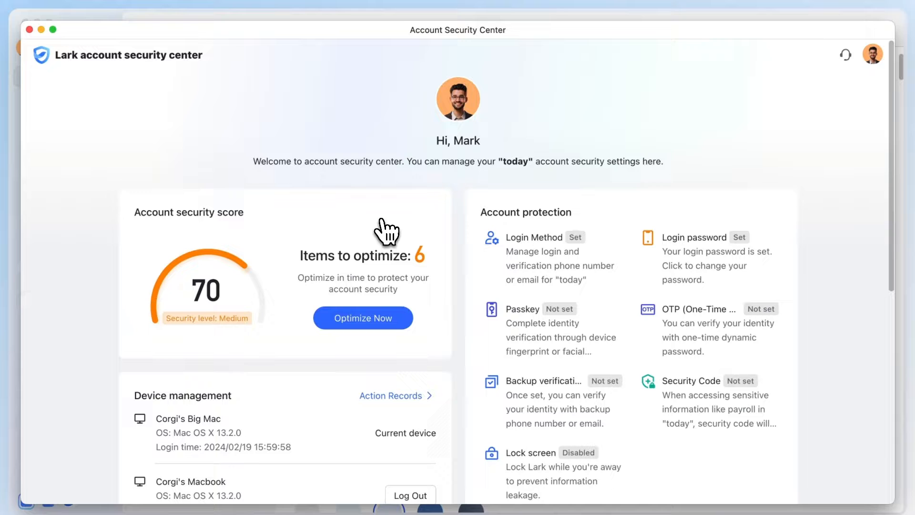
- Choose Delete Account under Account management and accept the permanent-deletion warning
scroll("down", 3)
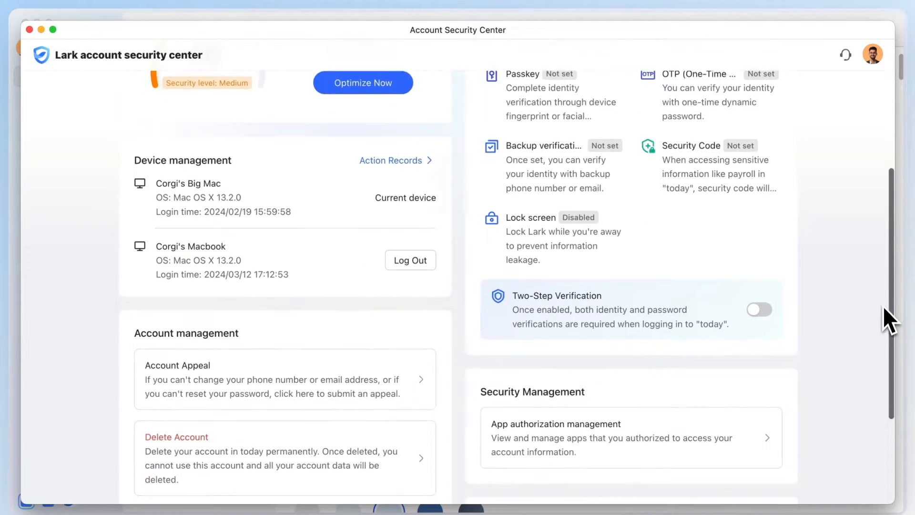
scroll("down", 3)
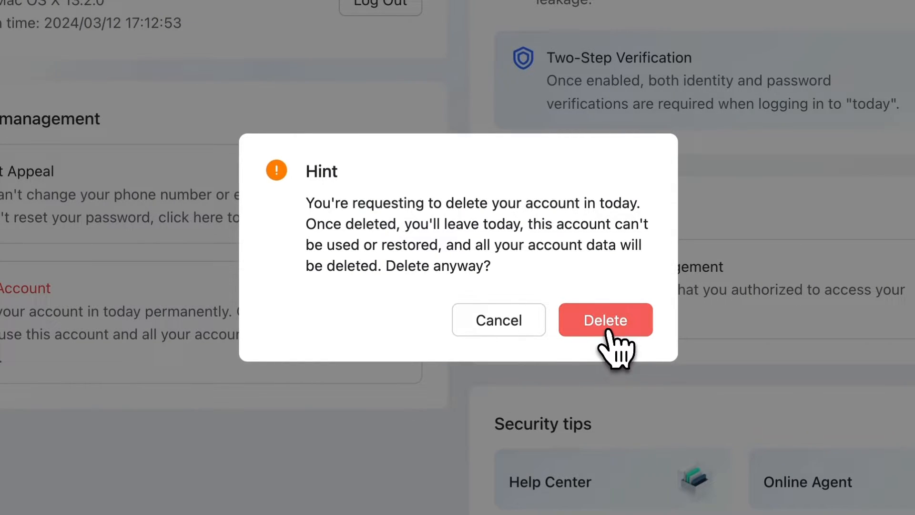
left_click(604, 319)
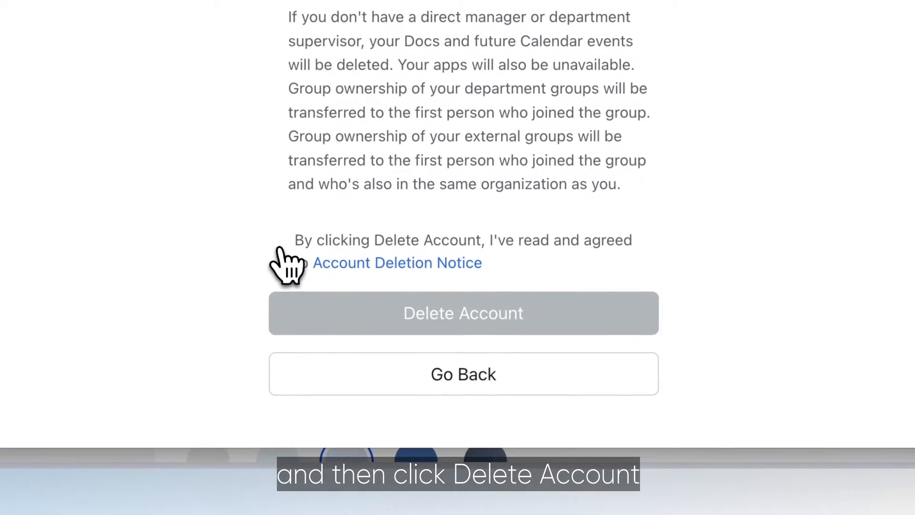
- Agree to the Account Deletion Notice and submit 'Don't need it anymore' as the reason
left_click(276, 239)
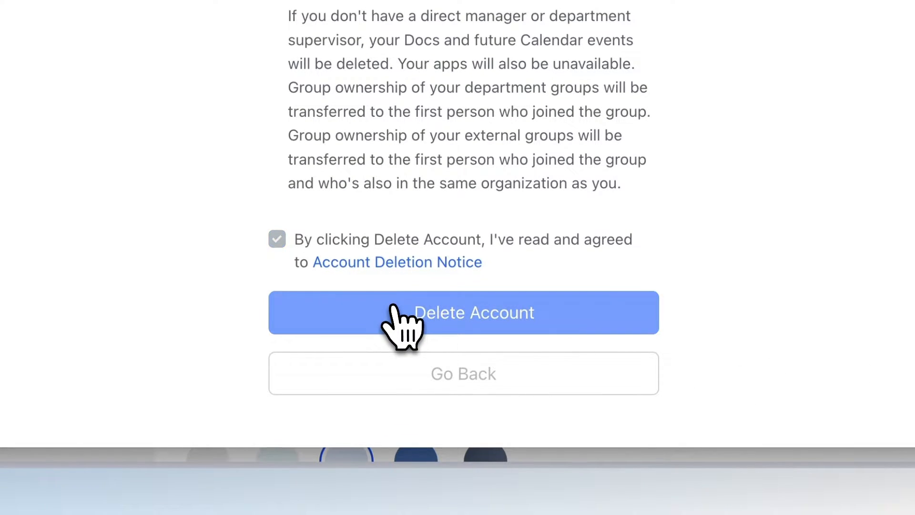
left_click(463, 312)
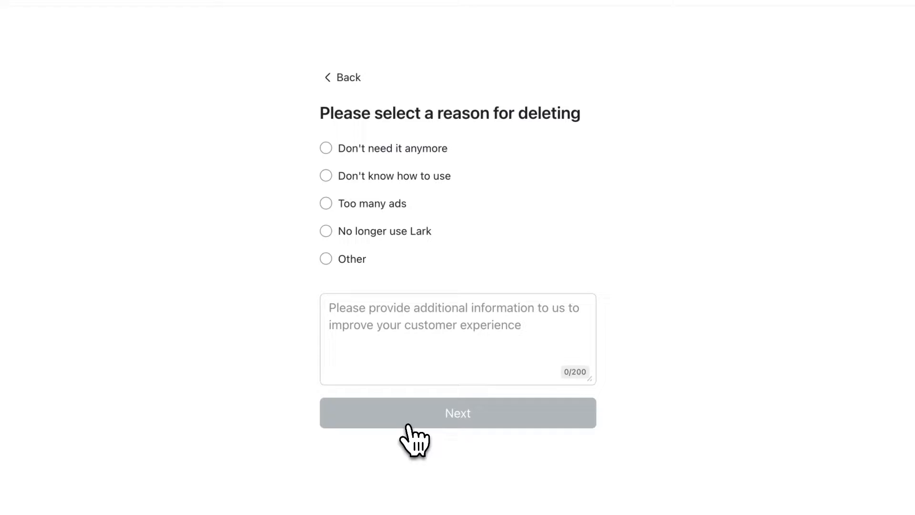
left_click(325, 148)
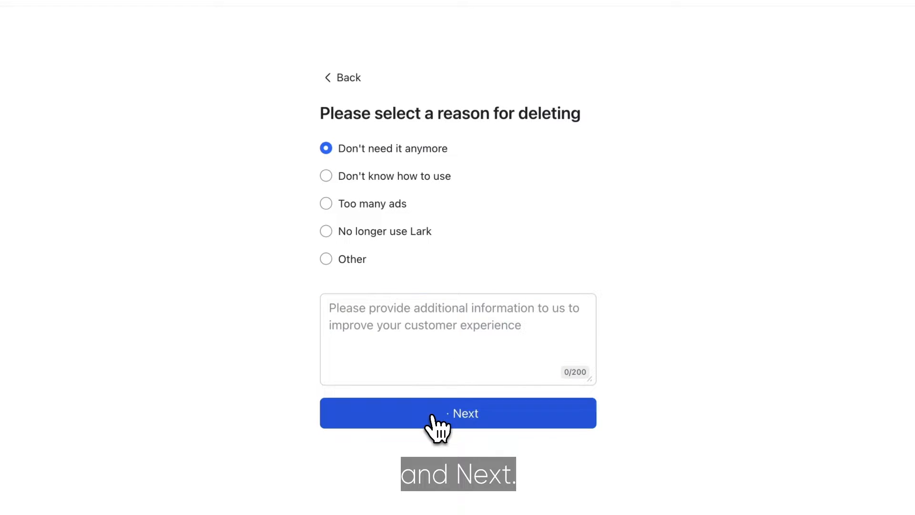
left_click(457, 413)
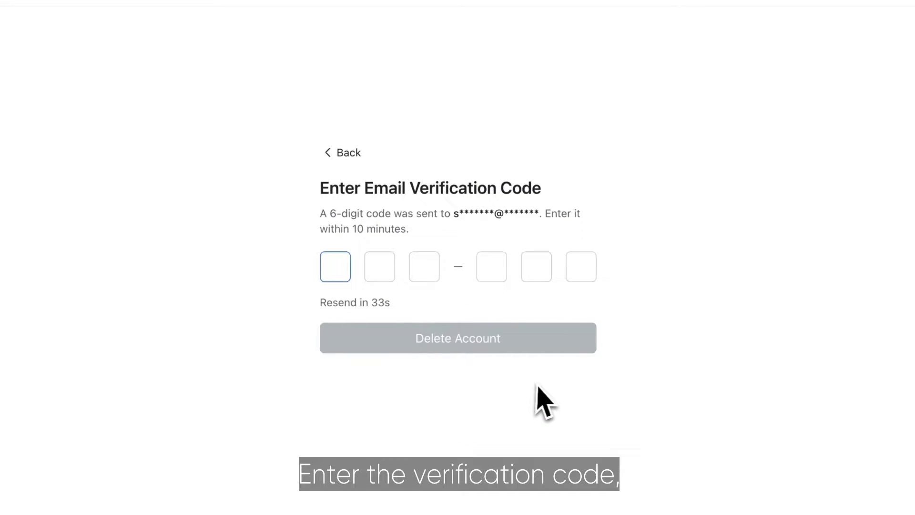
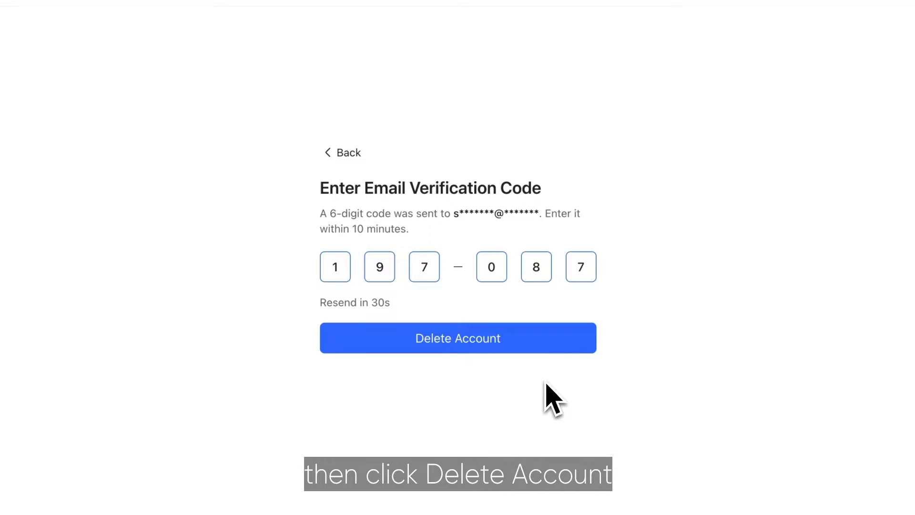
left_click(457, 338)
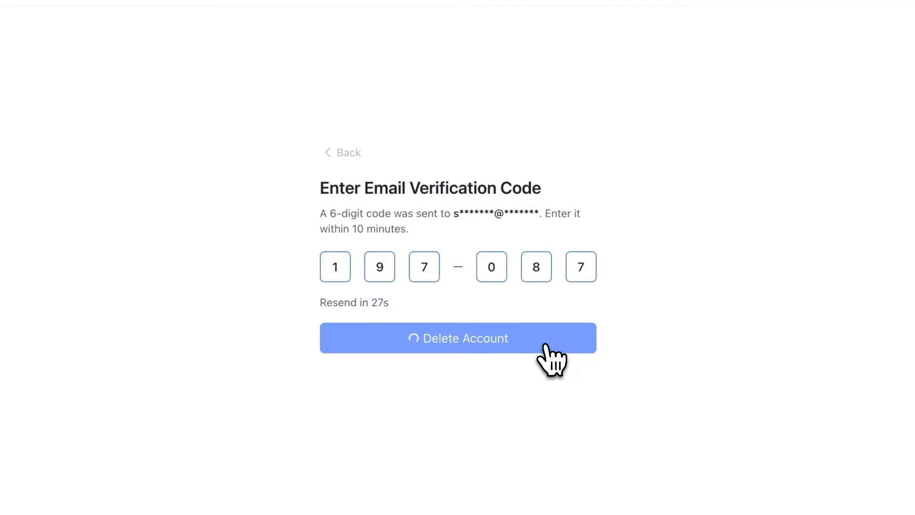
left_click(457, 338)
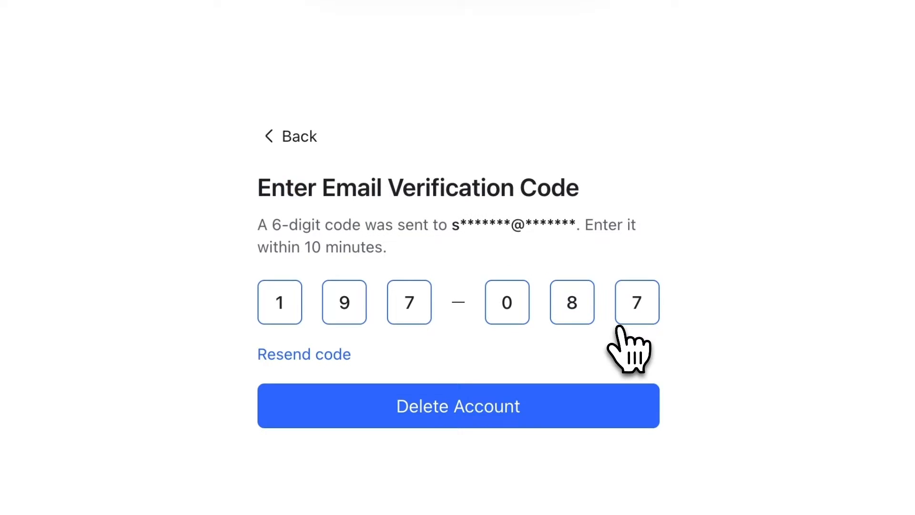
left_click(458, 405)
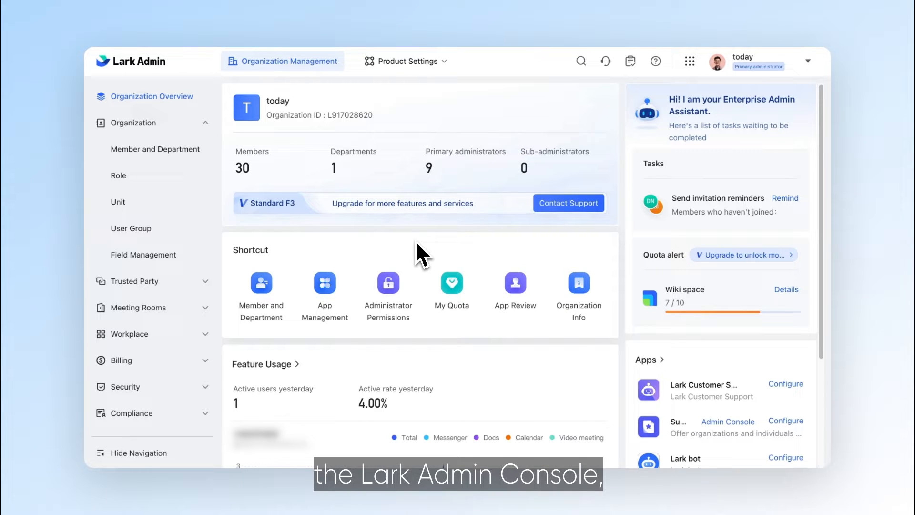
- Search Member and Department for Mark, open his details and show more options
left_click(154, 149)
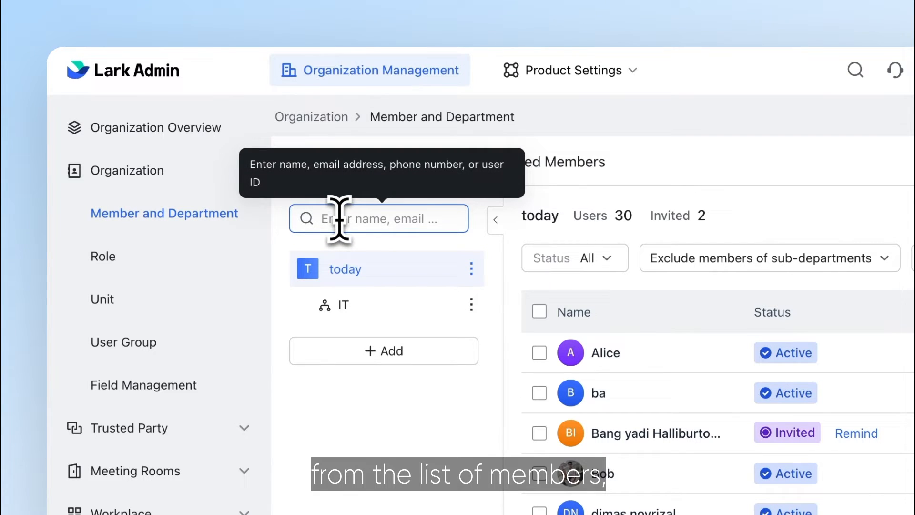
type("Mark")
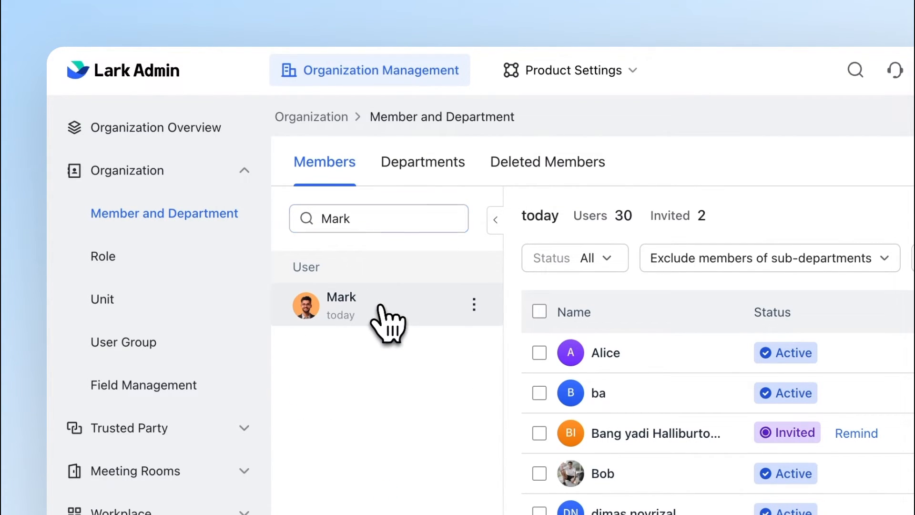
left_click(340, 305)
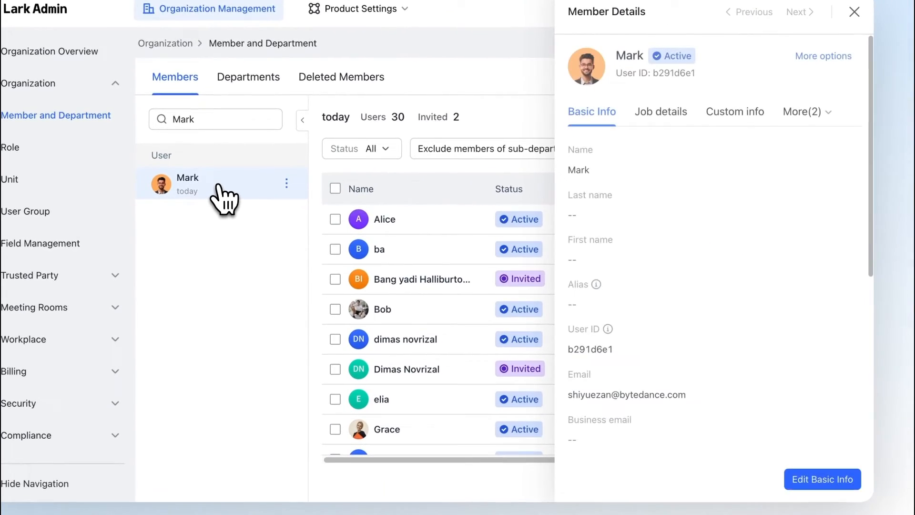
left_click(823, 56)
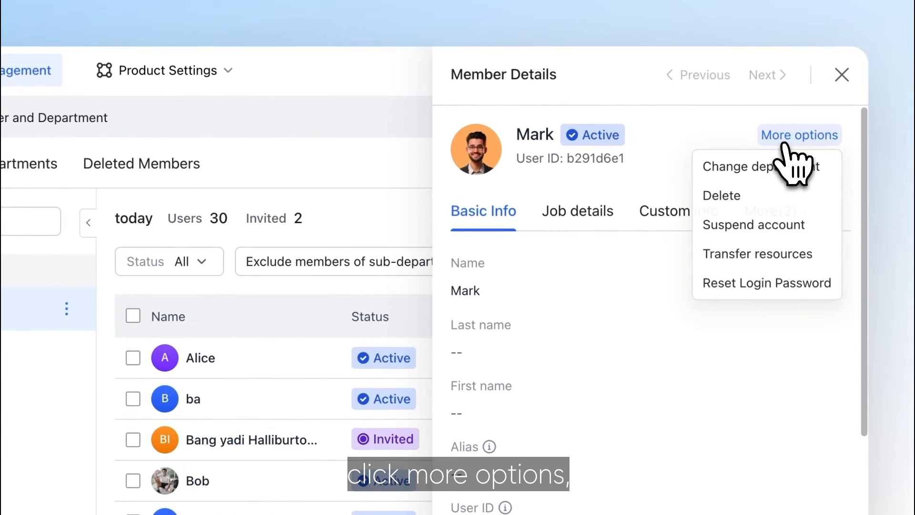
- Delete Mark, transferring his resources to others, and acknowledge the deletion risks
left_click(721, 195)
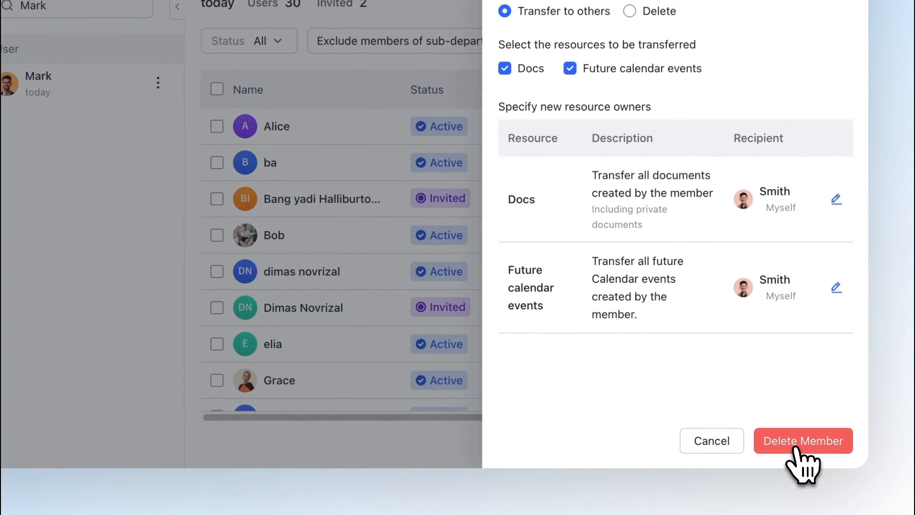
left_click(802, 439)
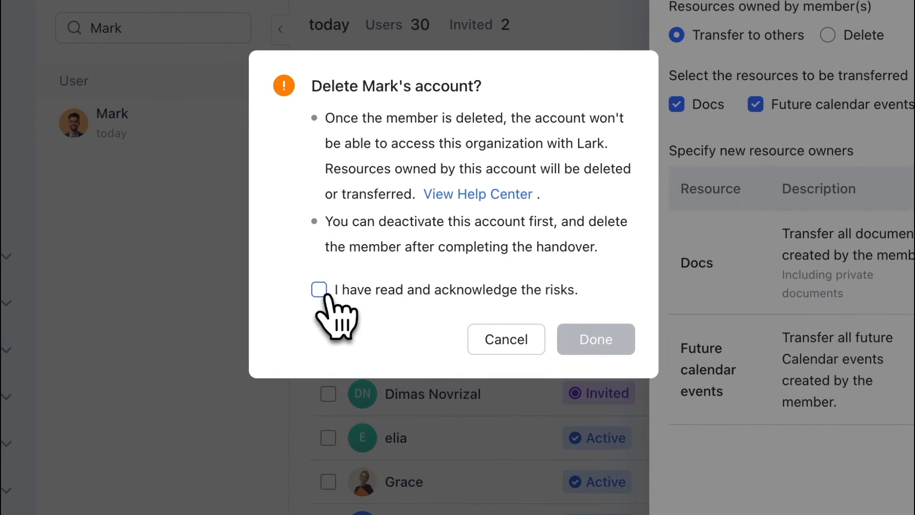
left_click(319, 289)
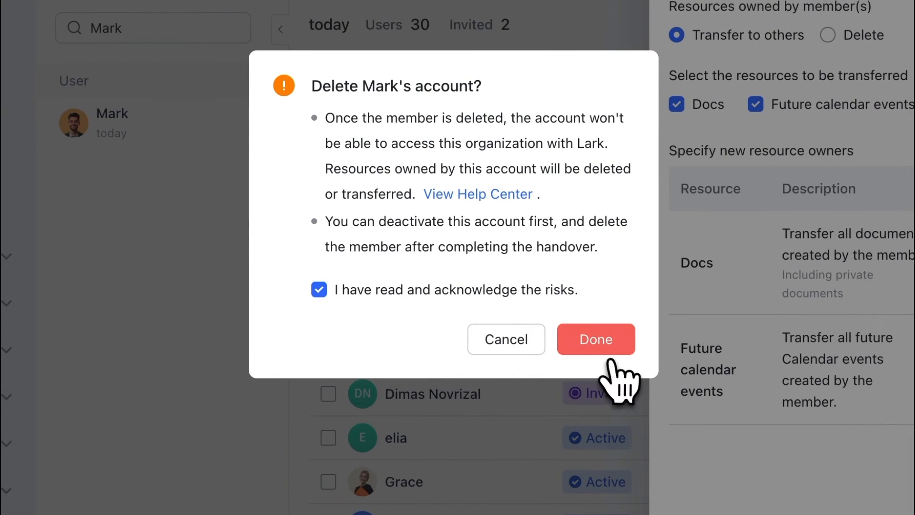
left_click(595, 339)
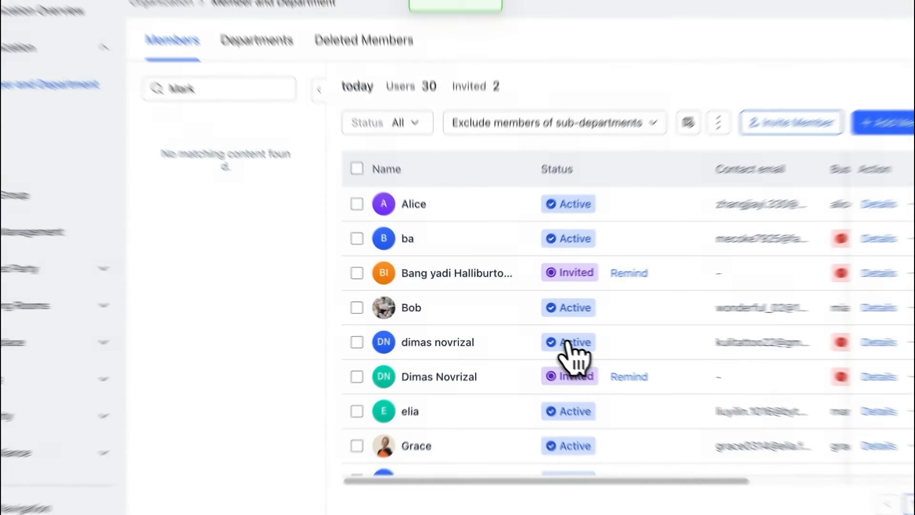